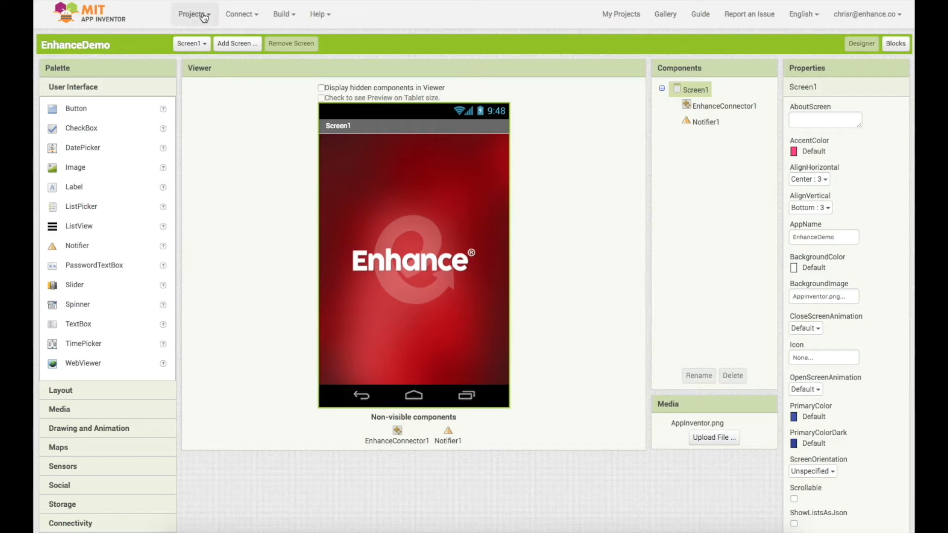
Step: Export the project's keystore to the computer from App Inventor's Projects menu
left_click(194, 14)
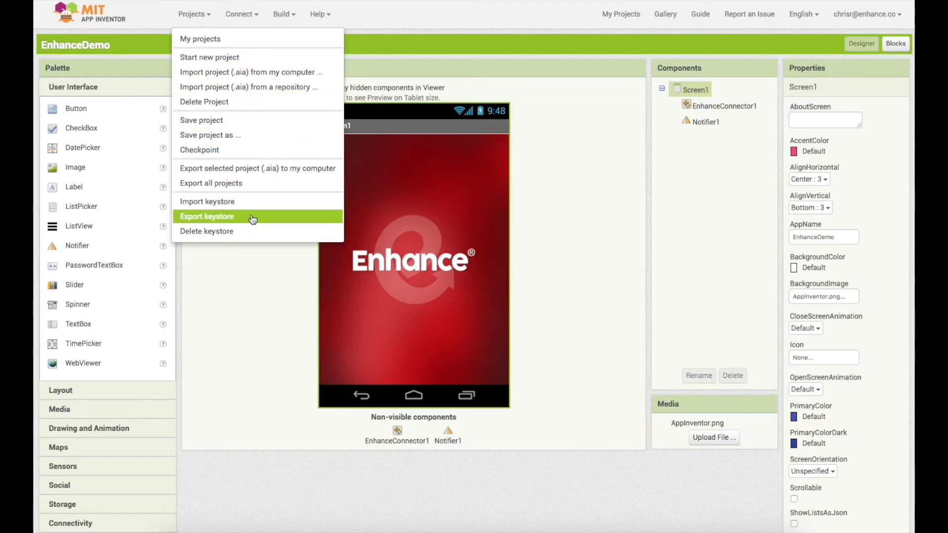
left_click(207, 216)
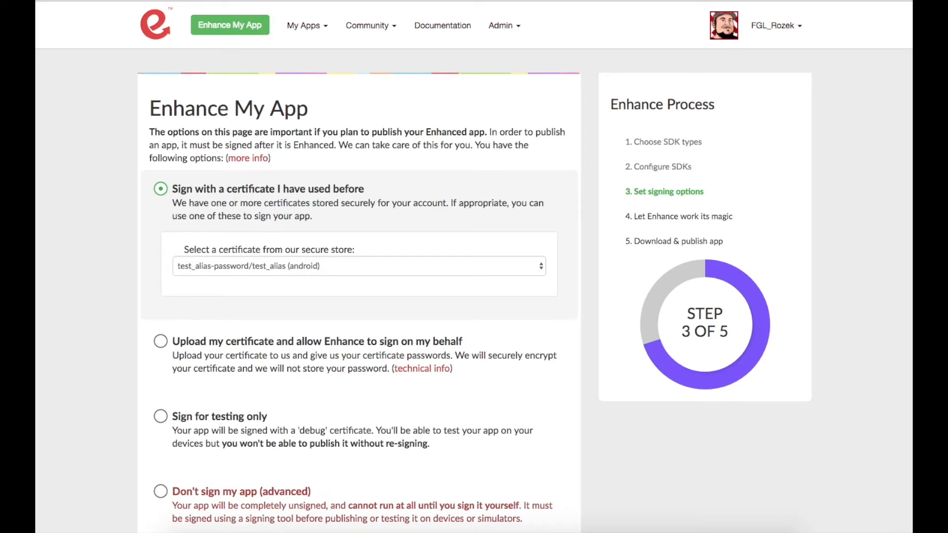
mouse_move(634, 147)
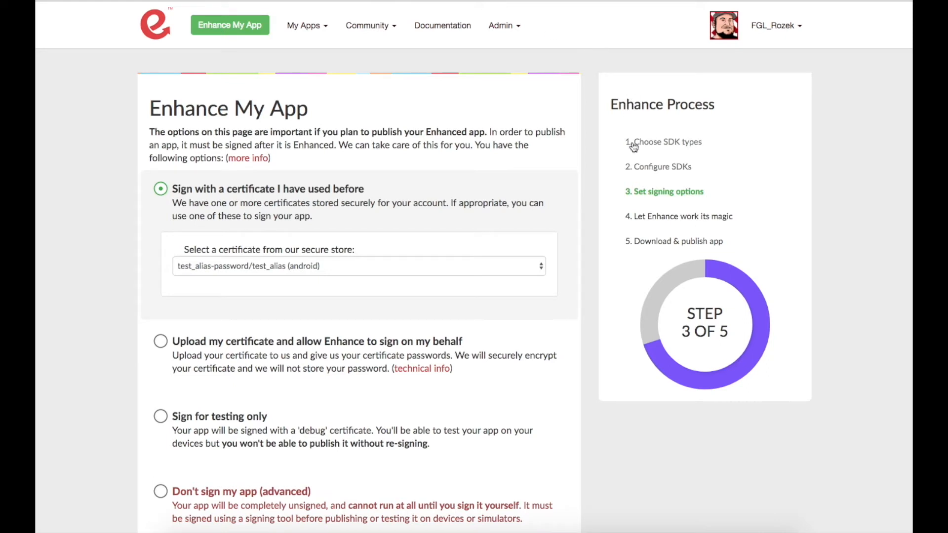
mouse_move(640, 170)
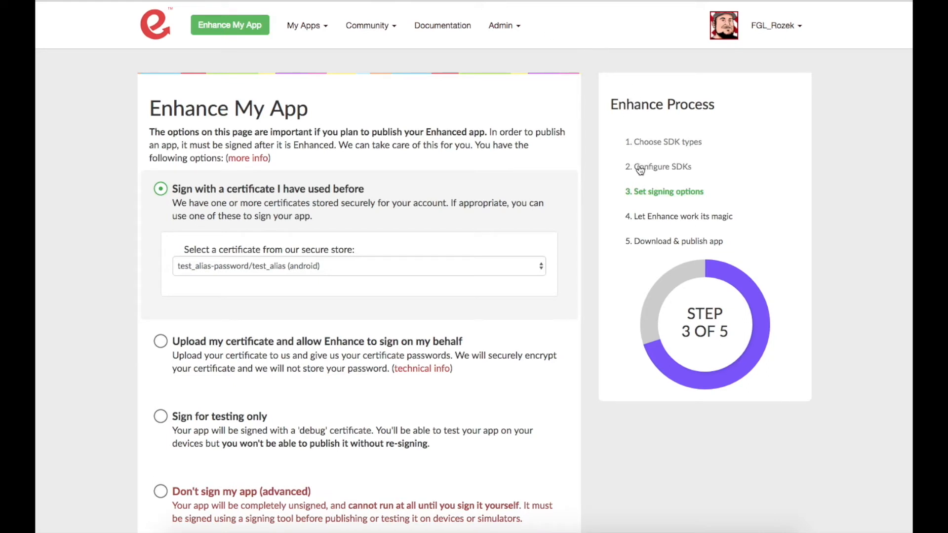
mouse_move(701, 203)
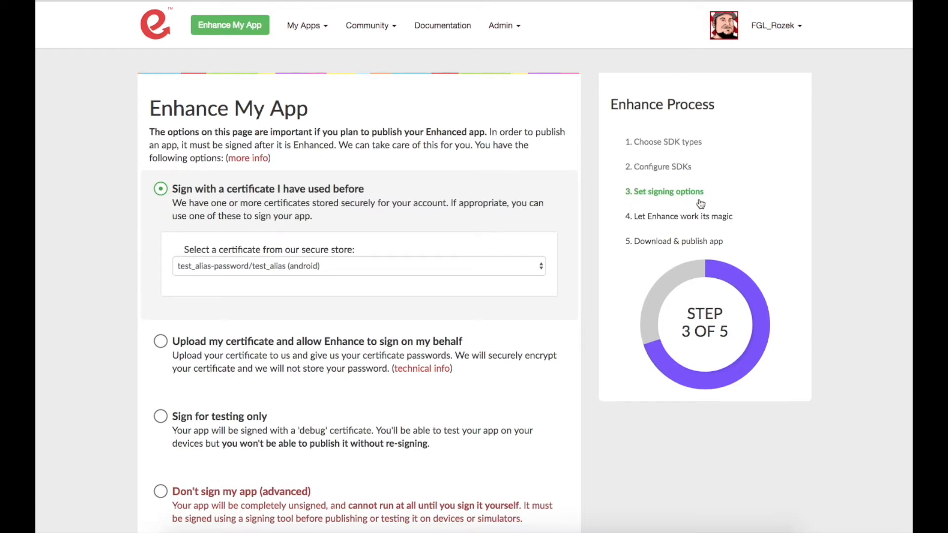
mouse_move(675, 156)
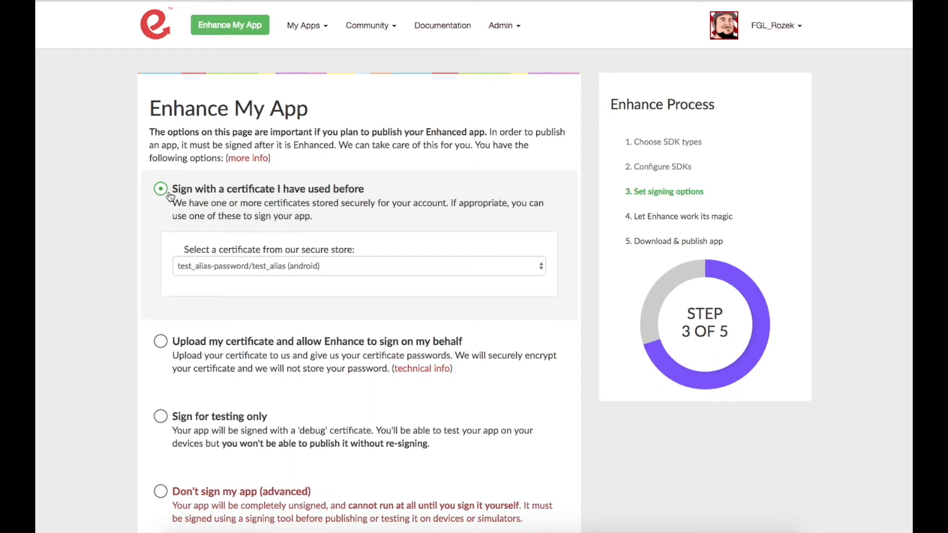
mouse_move(487, 276)
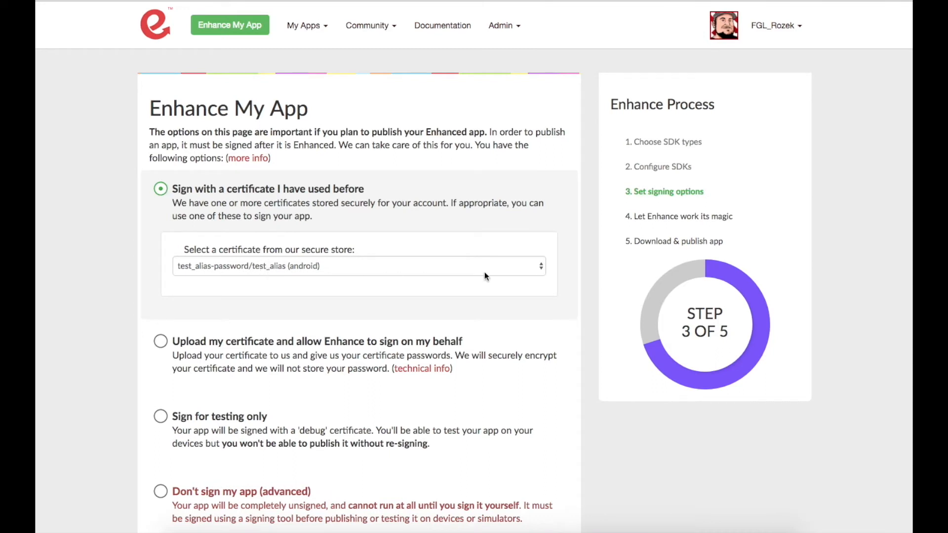
left_click(356, 265)
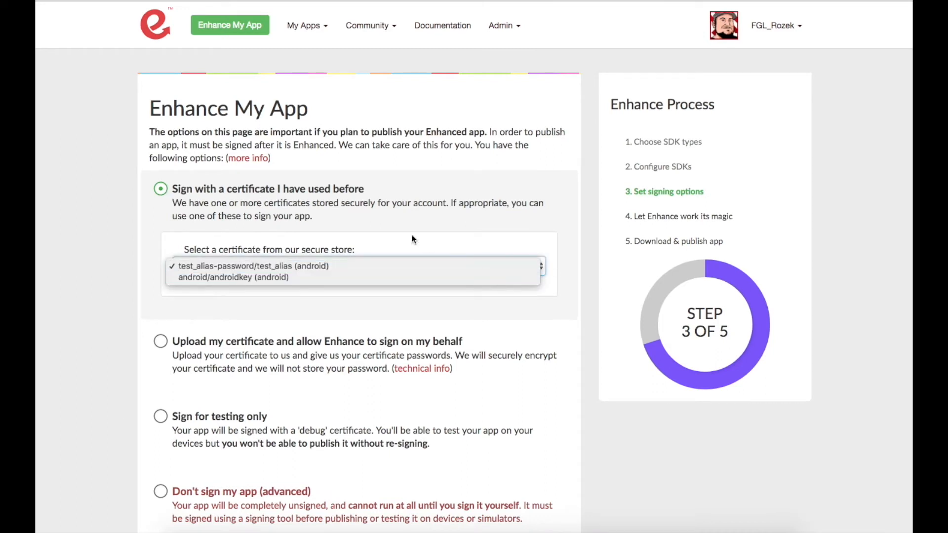
left_click(252, 265)
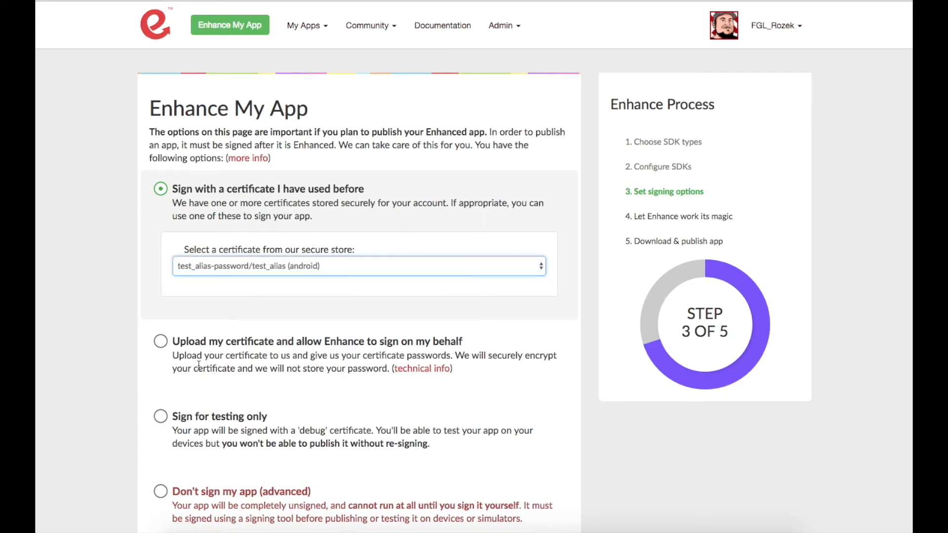
mouse_move(161, 342)
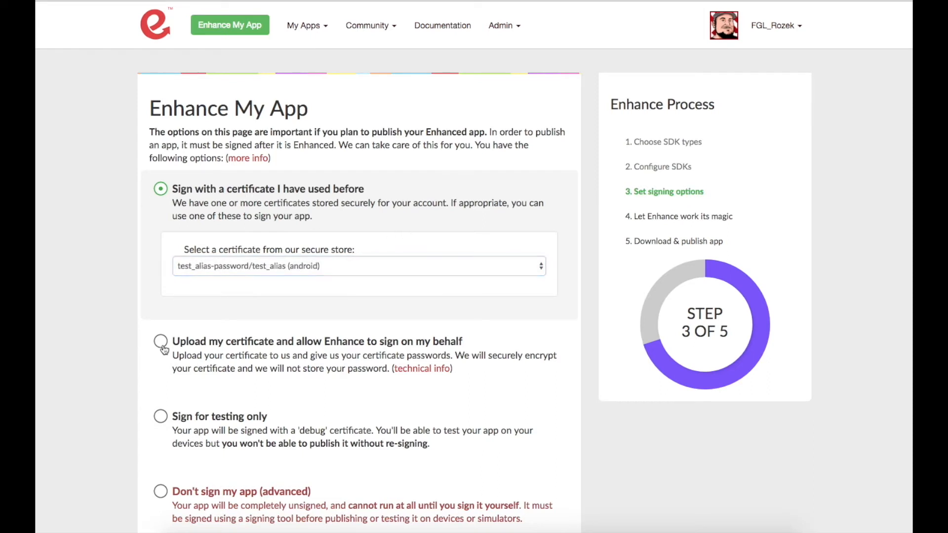
Step: Choose 'Upload my certificate and allow Enhance to sign on my behalf', revealing the upload form
left_click(161, 341)
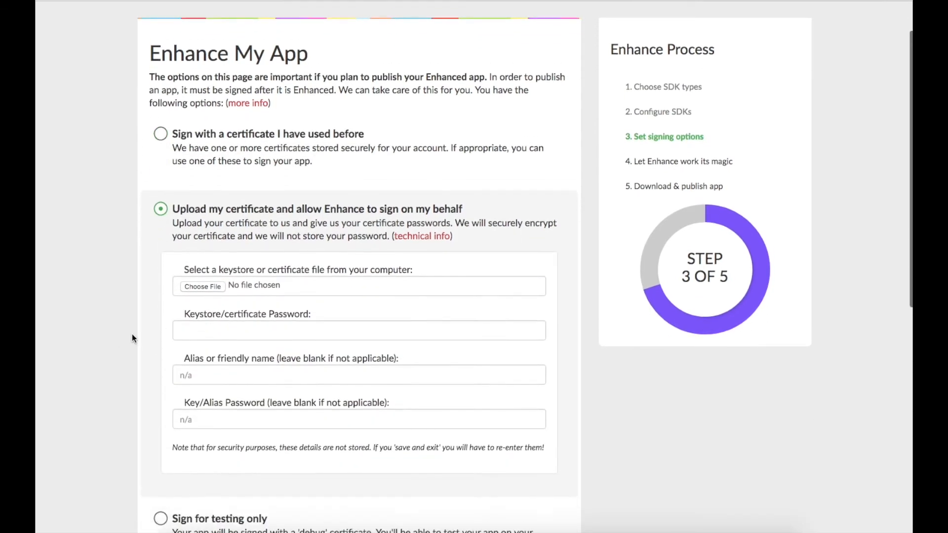
scroll("down", 3)
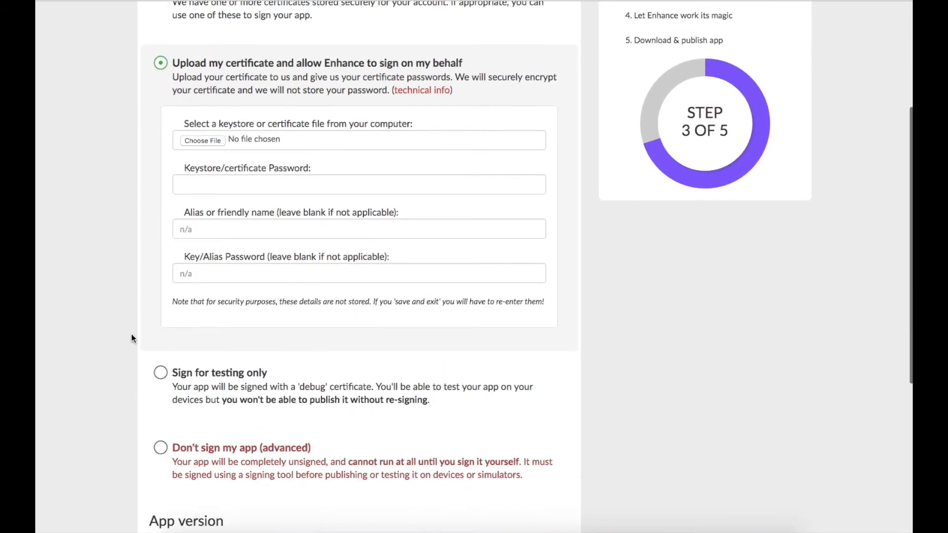
scroll("down", 3)
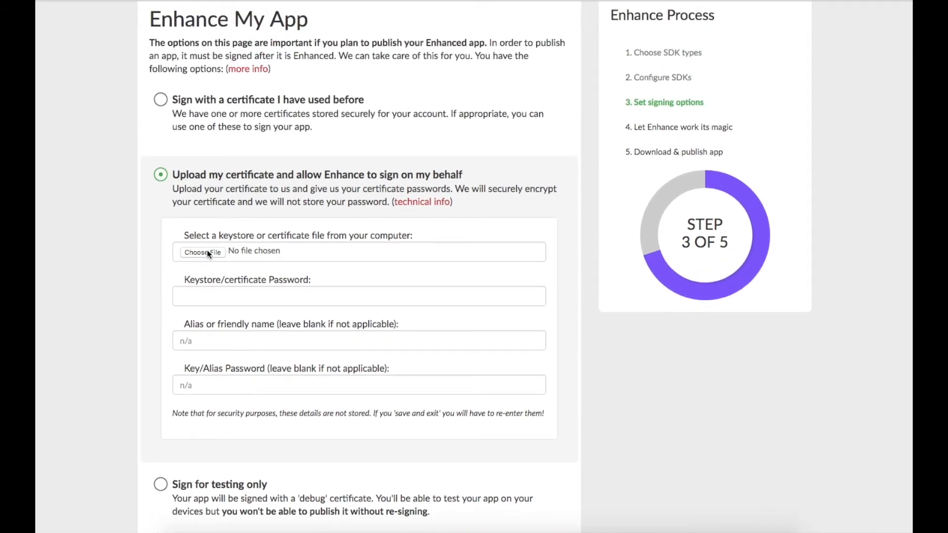
Step: Supply the android.keystore file and enter its keystore password in the signing form
left_click(202, 252)
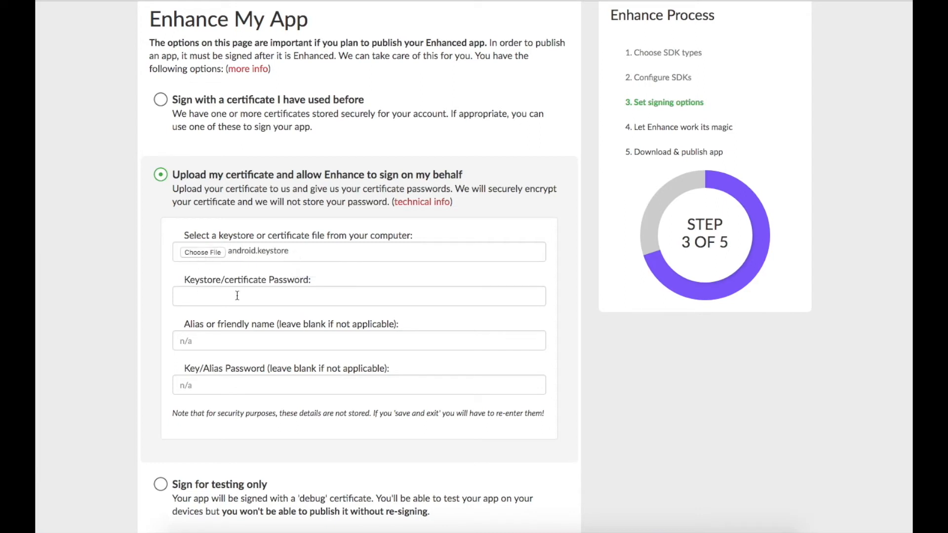
left_click(359, 296)
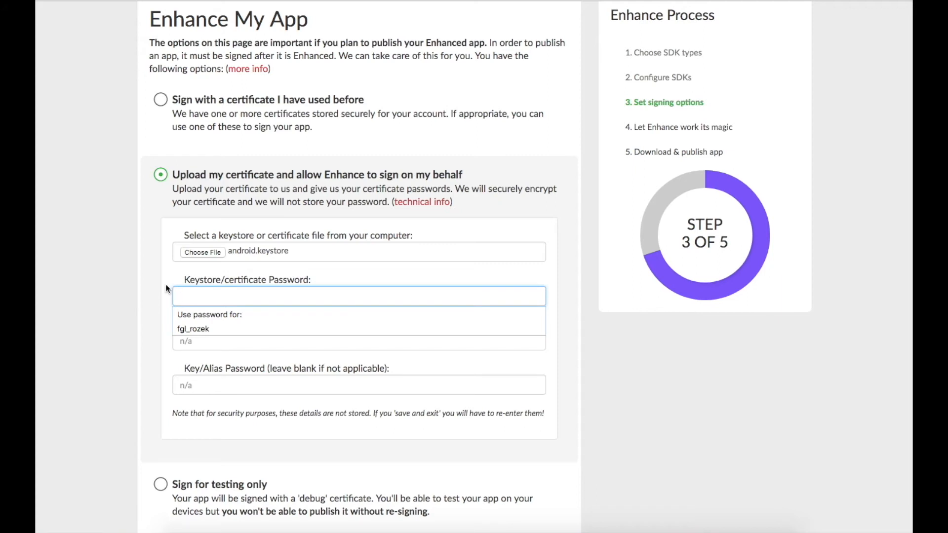
type("•")
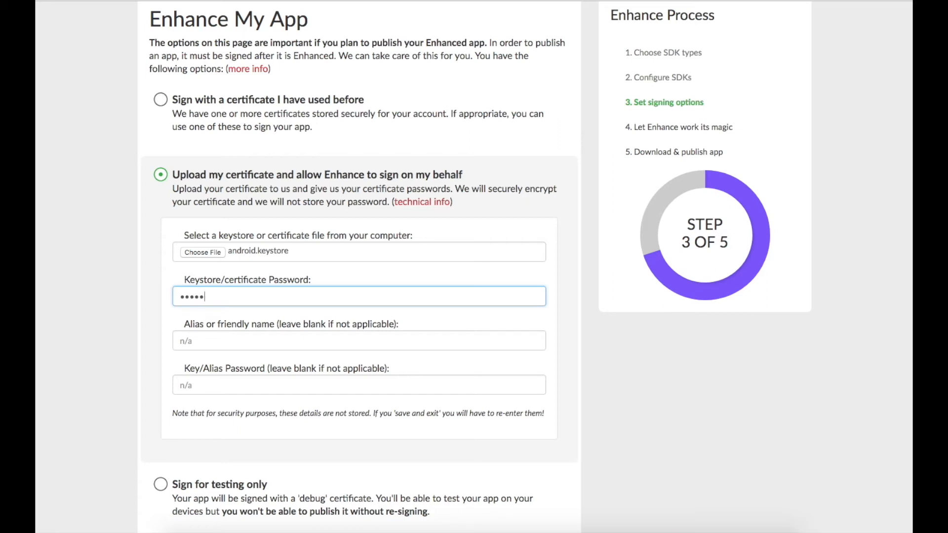
type("••")
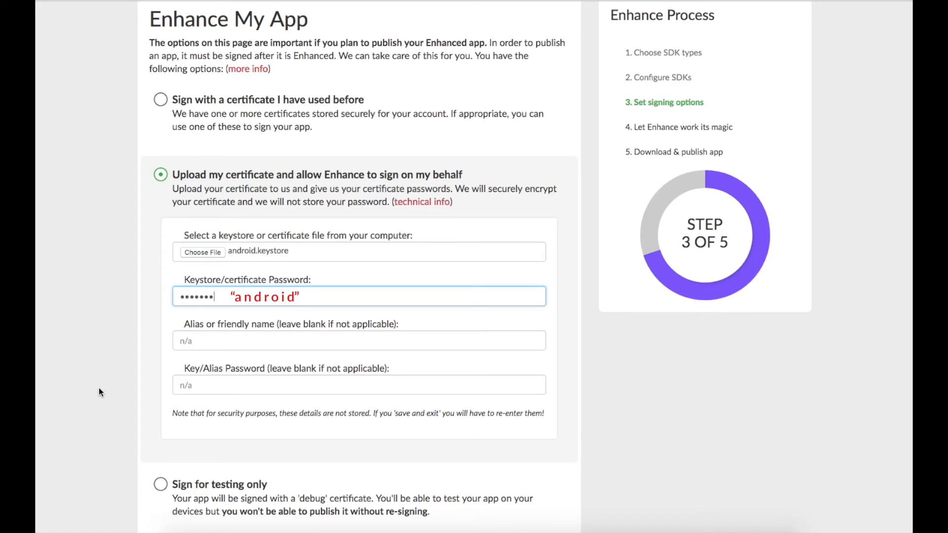
Step: Start enhancing the app with Enhance Now, advancing to step 4 of 5
scroll("down", 3)
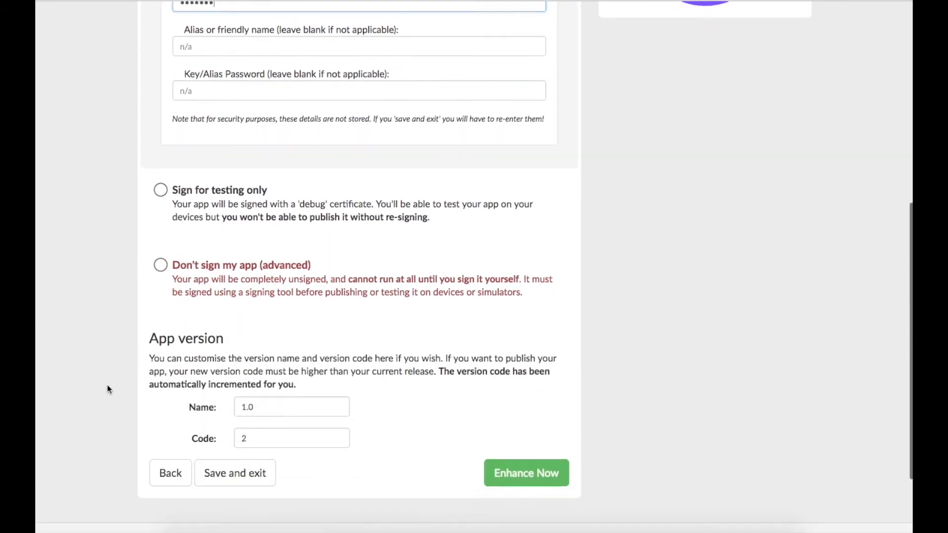
scroll("down", 3)
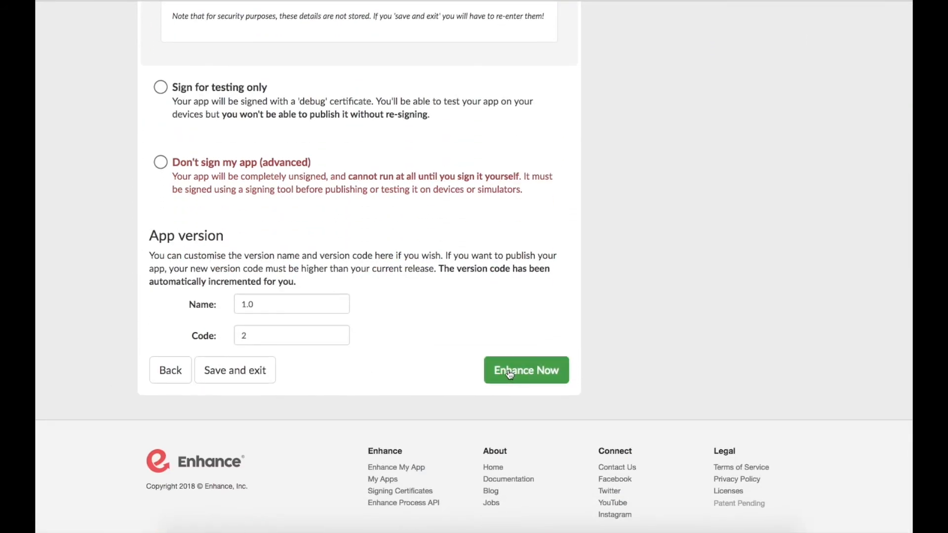
left_click(525, 371)
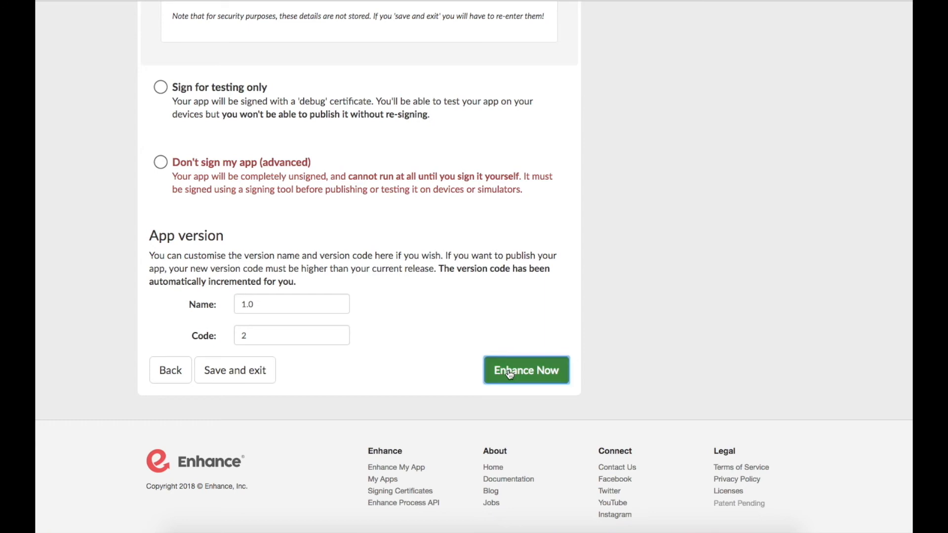
left_click(525, 371)
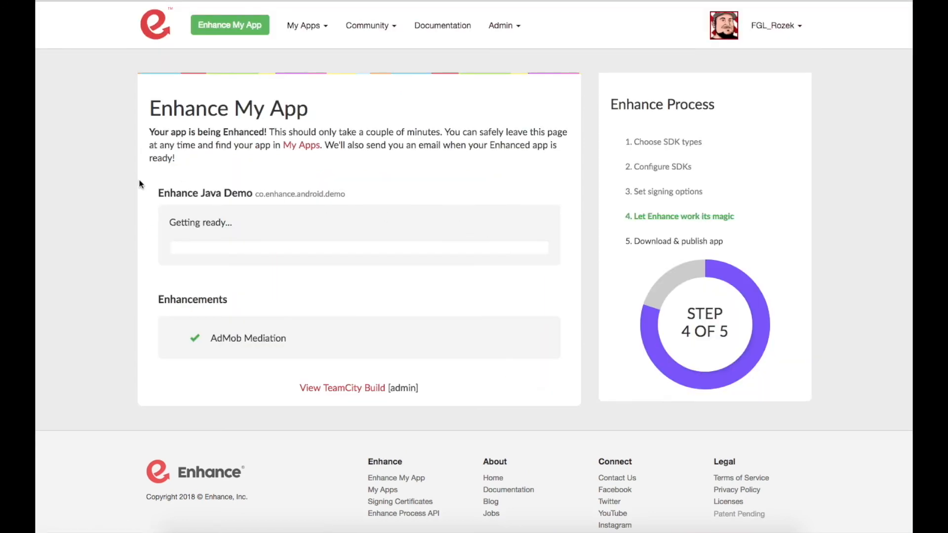